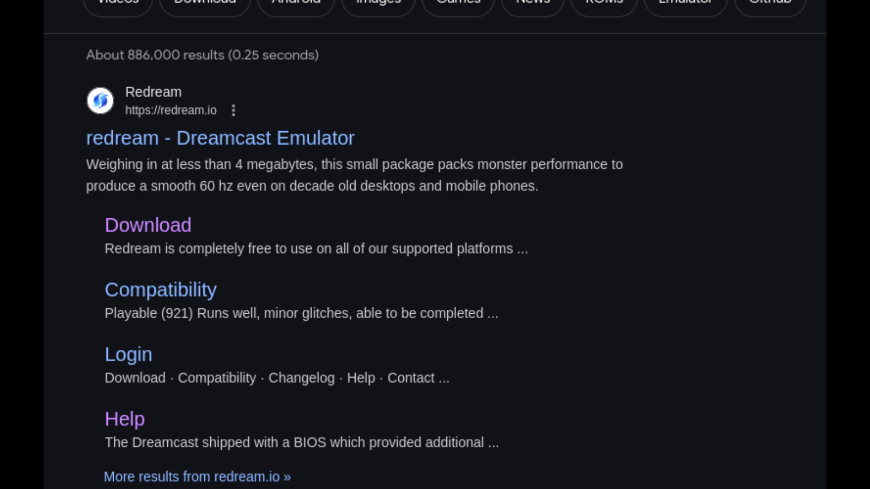
Go to Redream's download page from the search results' Download link.
click(147, 225)
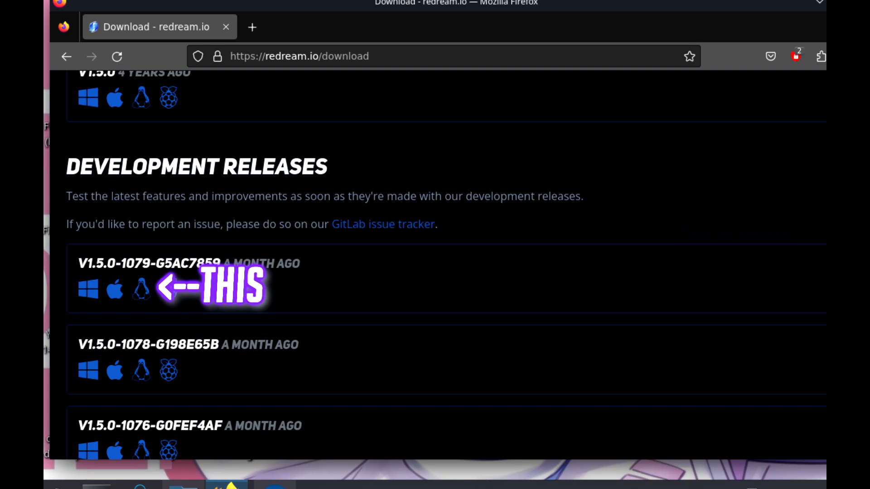
Open the downloaded Redream Linux tar.gz archive in the dreamcastREDREAM folder.
click(141, 291)
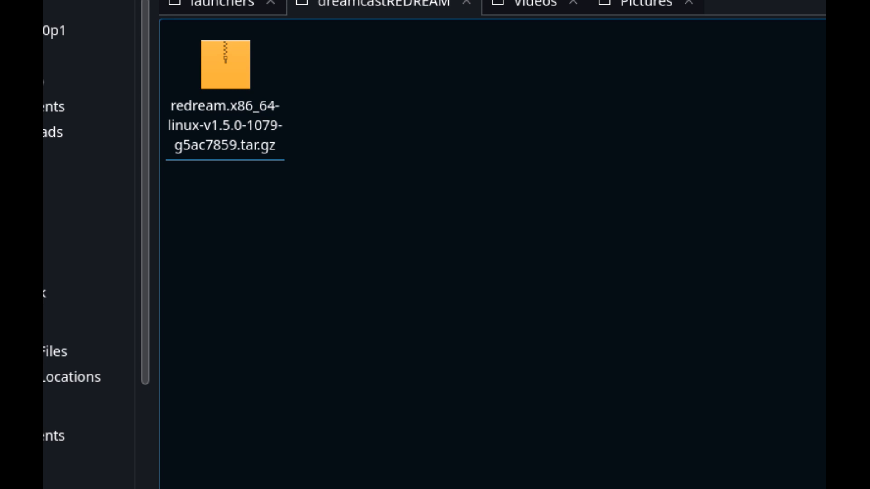
double_click(225, 64)
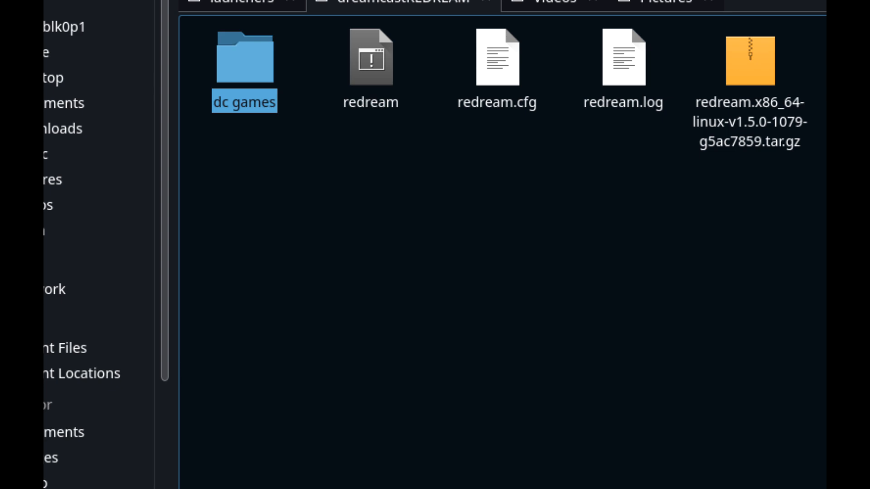
Launch the extracted redream executable.
double_click(245, 58)
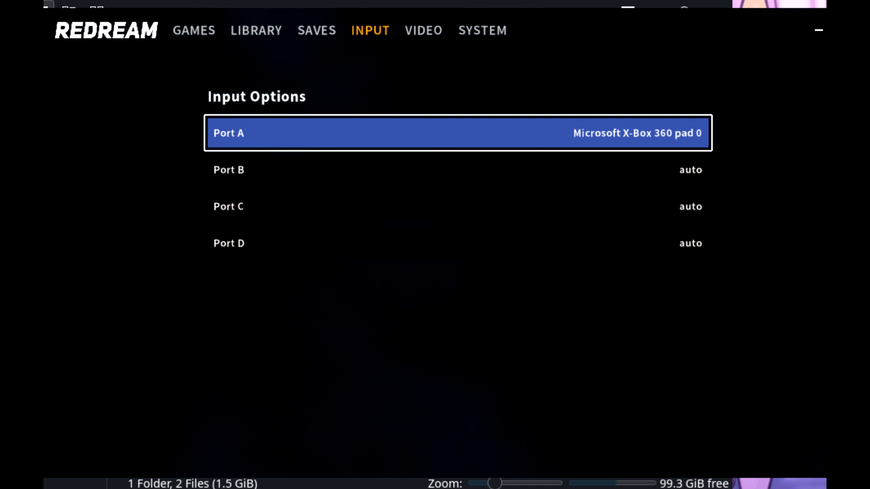
Open Redream's LIBRARY tab to reach Manage Game Library.
click(254, 31)
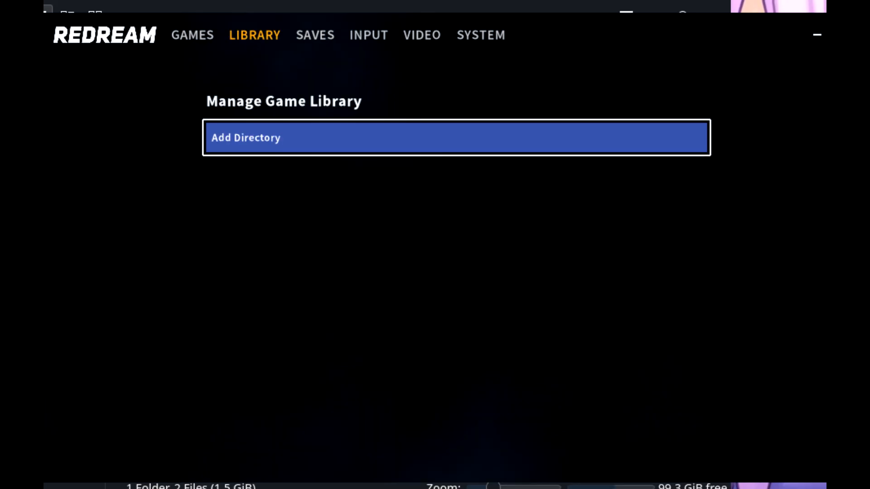